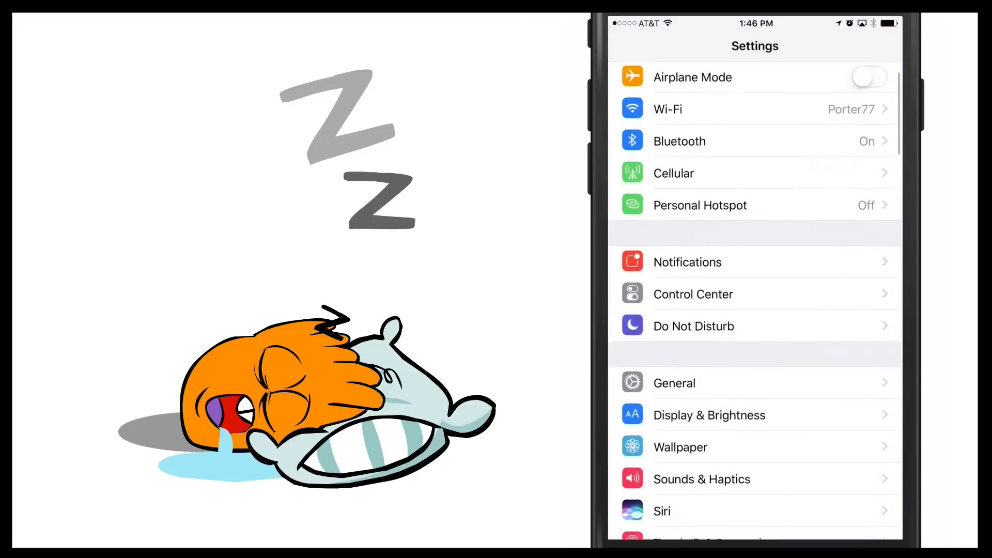
Switch Raise to Wake off under Display & Brightness
scroll("down", 3)
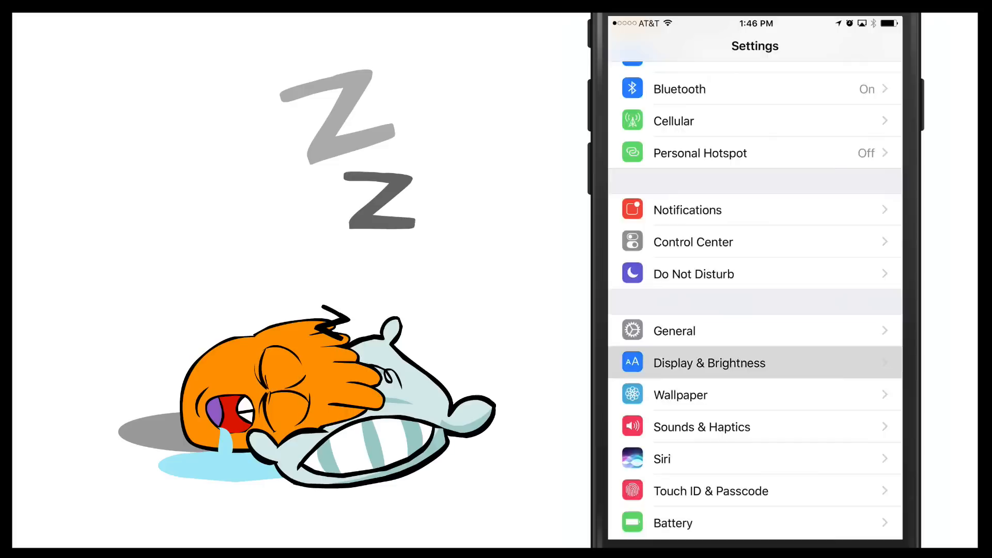
left_click(709, 362)
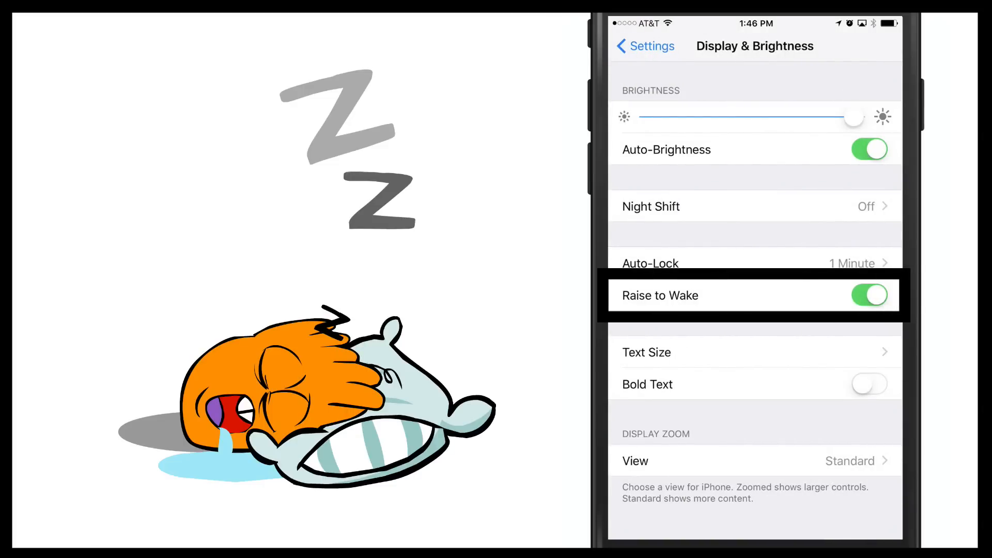
left_click(869, 295)
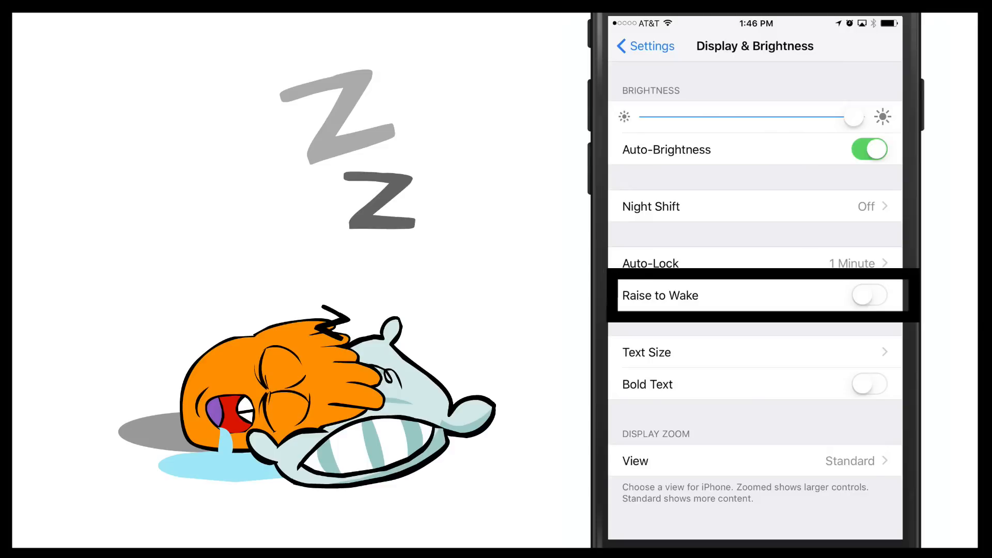
Lock the iPhone, then wake it to the lock screen showing time and date
left_click(869, 295)
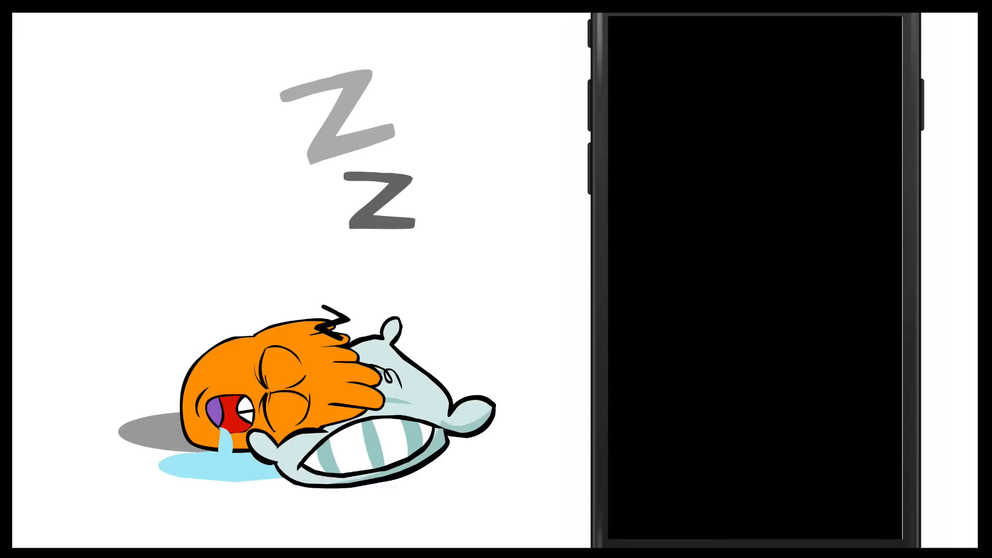
left_click(753, 278)
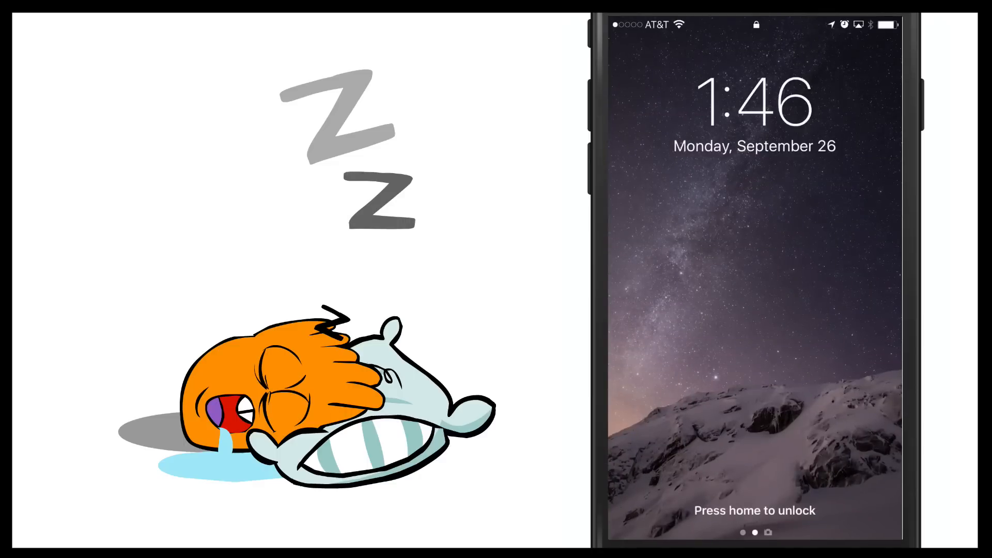